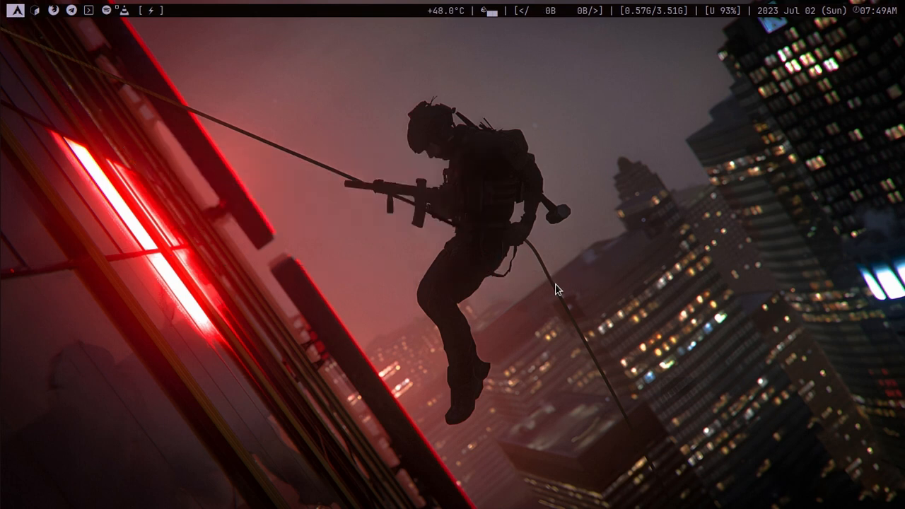
pyautogui.moveTo(365, 14)
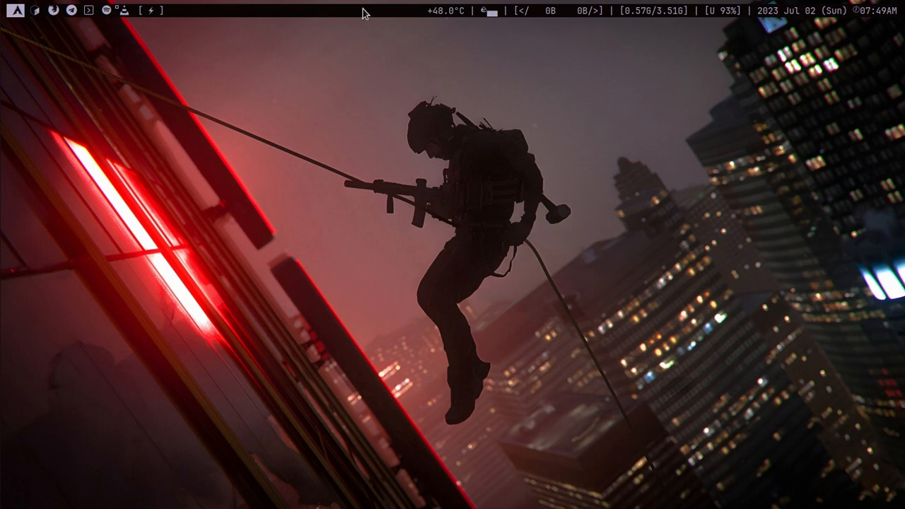
pyautogui.moveTo(495, 49)
pyautogui.write('sud')
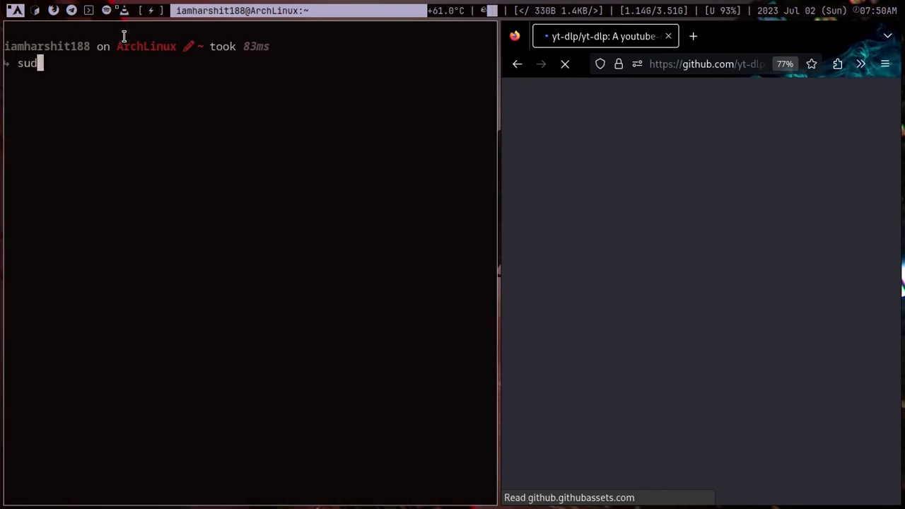
# Run sudo pacman -S yt-dlp with the password; version 2023.06.22 is up to date and reinstalls.
pyautogui.write('o pacman -S')
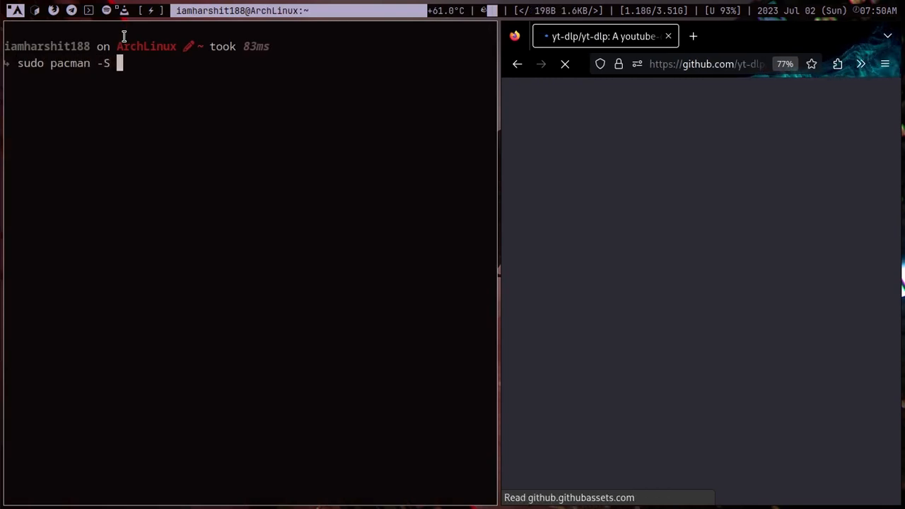
pyautogui.write('yt-dlp')
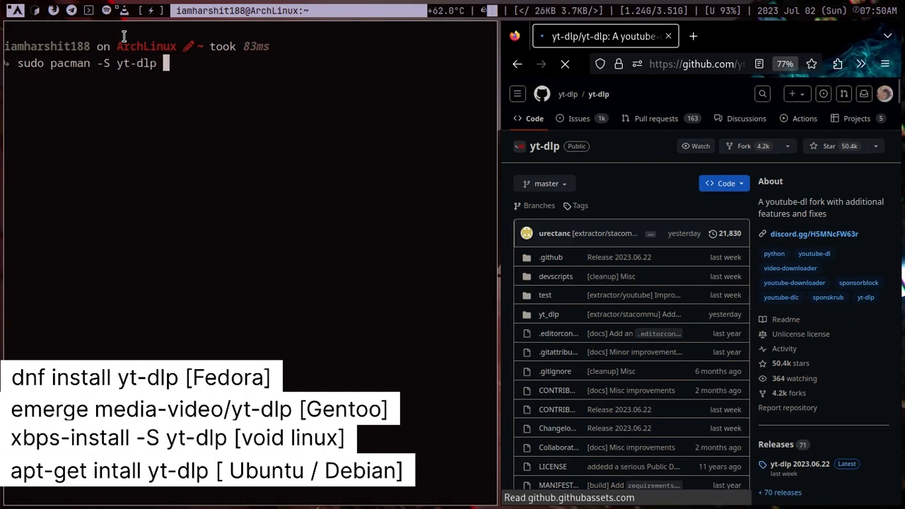
pyautogui.press('Return')
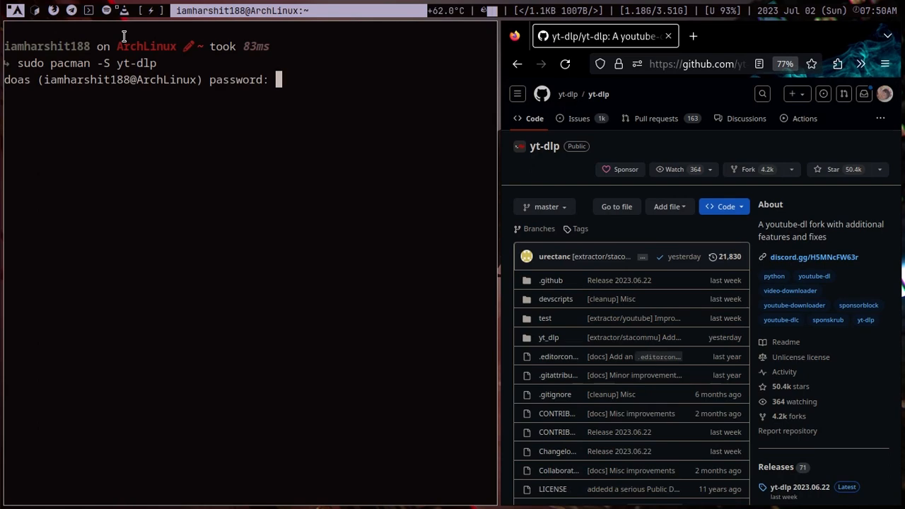
pyautogui.press('Return')
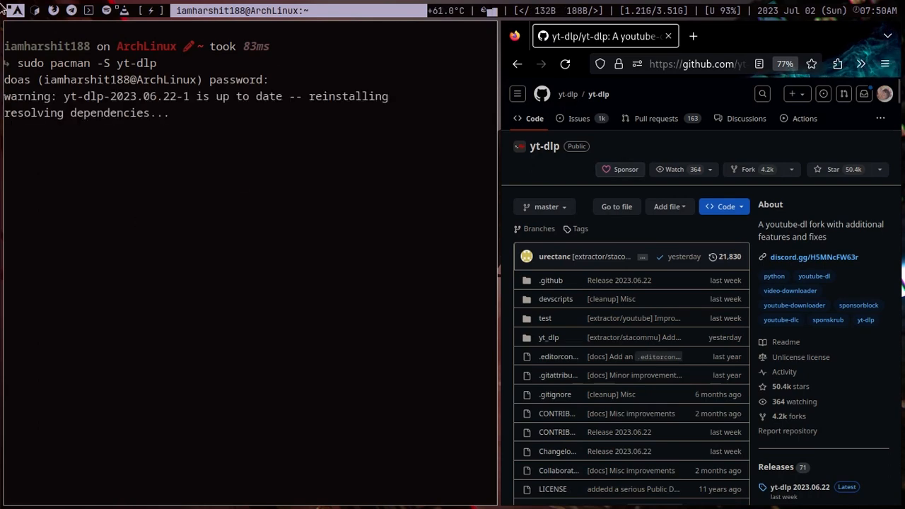
pyautogui.press('ctrl+c')
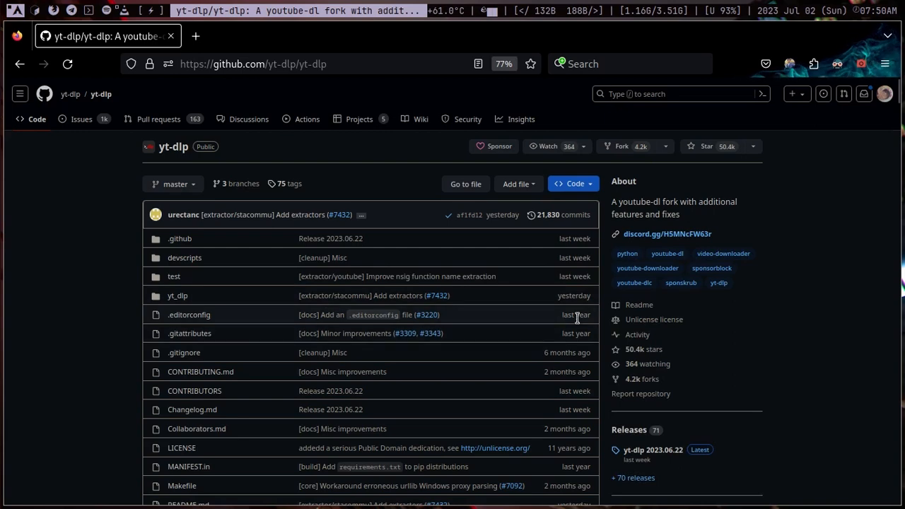
# Scroll the yt-dlp repository page to the README contents list with its installation section.
pyautogui.scroll(-3)
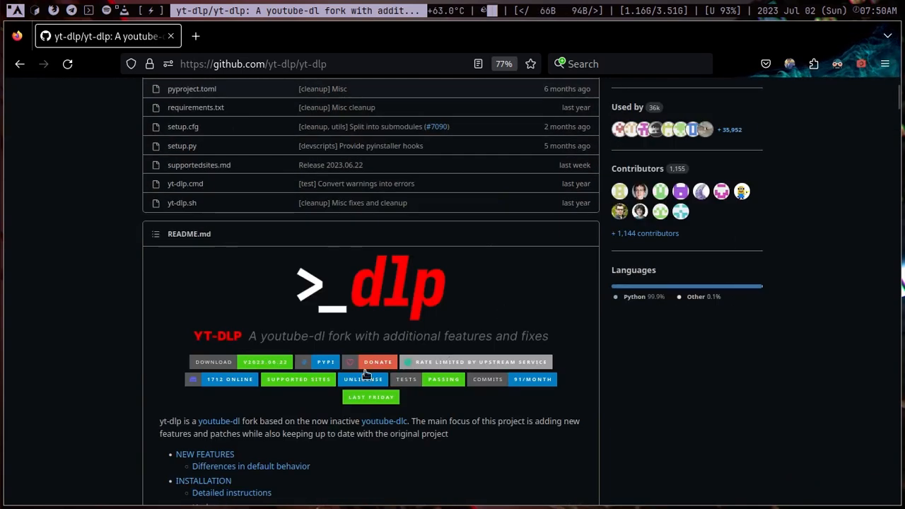
pyautogui.scroll(-3)
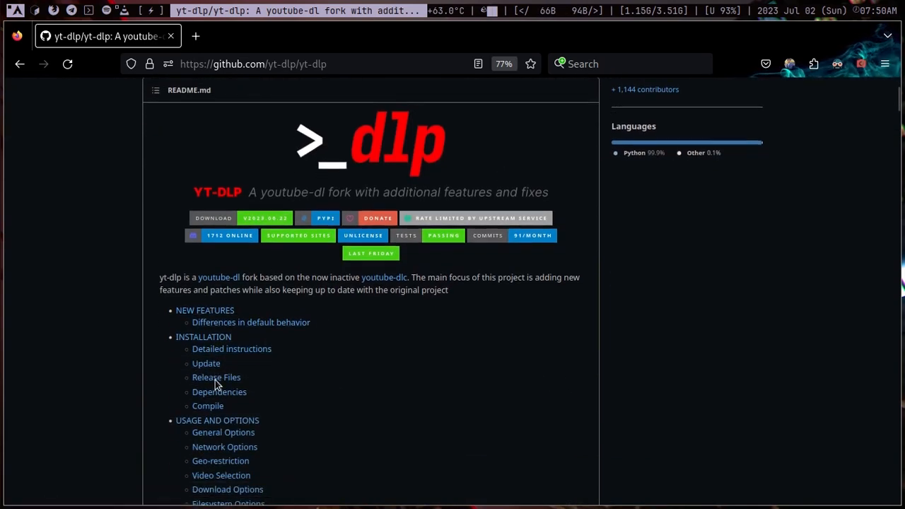
pyautogui.scroll(3)
pyautogui.write('ca')
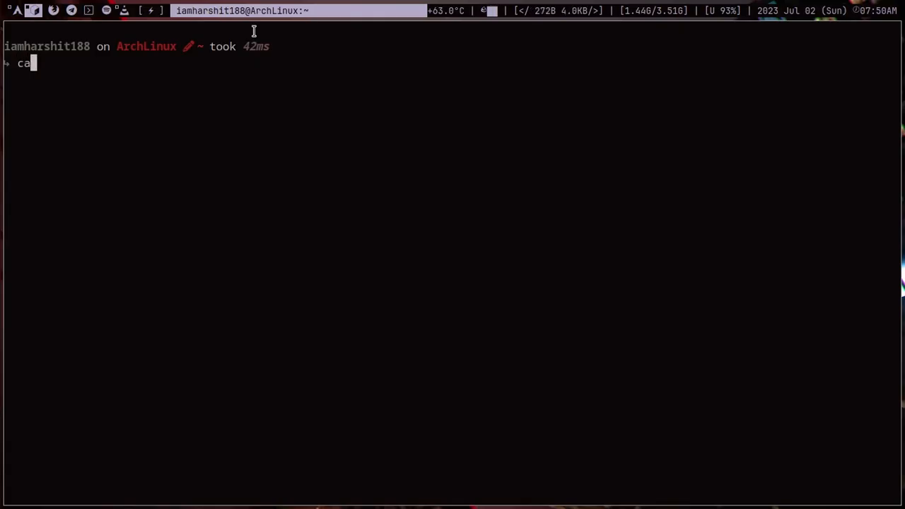
# Run cat .bashrc | grep down to list the downloadplaylist and downloadsongs aliases.
pyautogui.write('t .bashrc | gre')
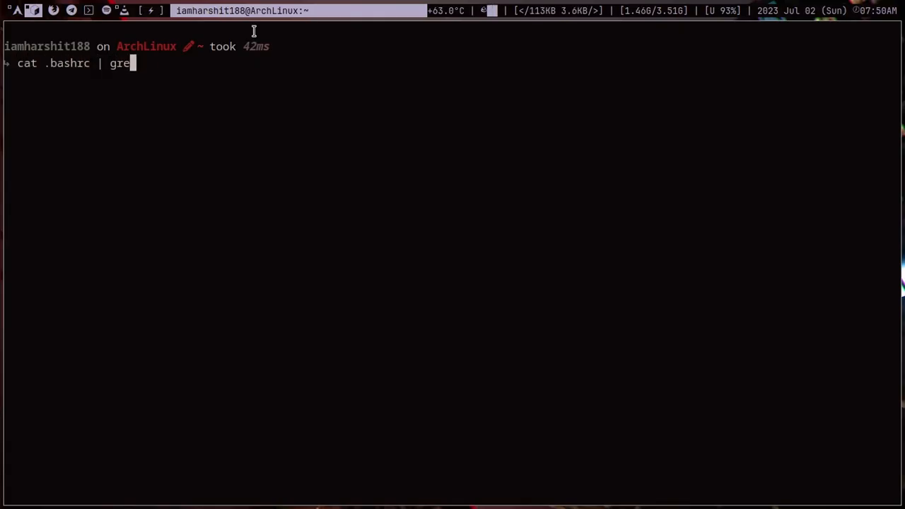
pyautogui.press('Return')
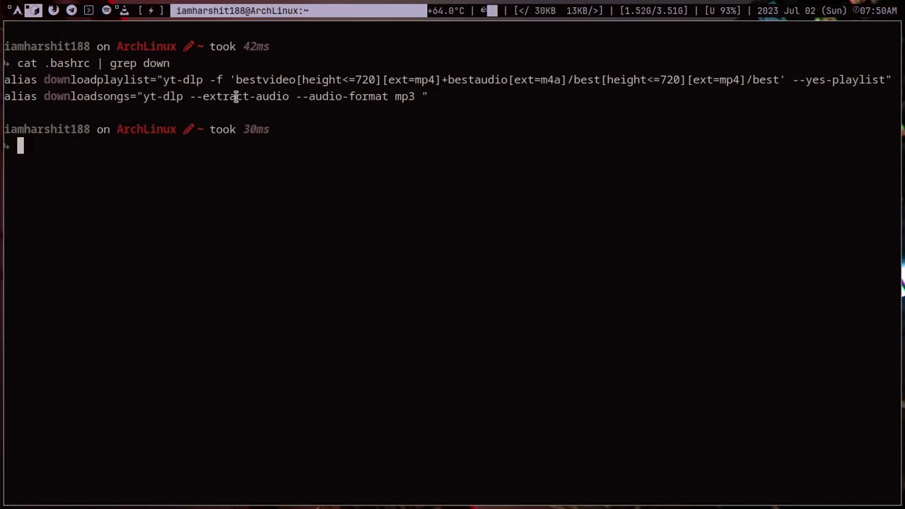
pyautogui.doubleClick(238, 96)
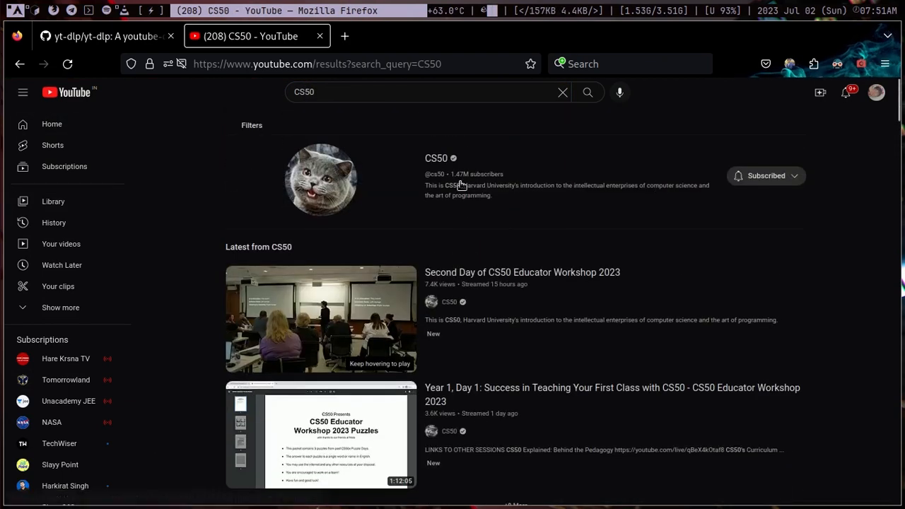
# Show the Filters panel on the CS50 search results and pick a filter option.
pyautogui.click(252, 124)
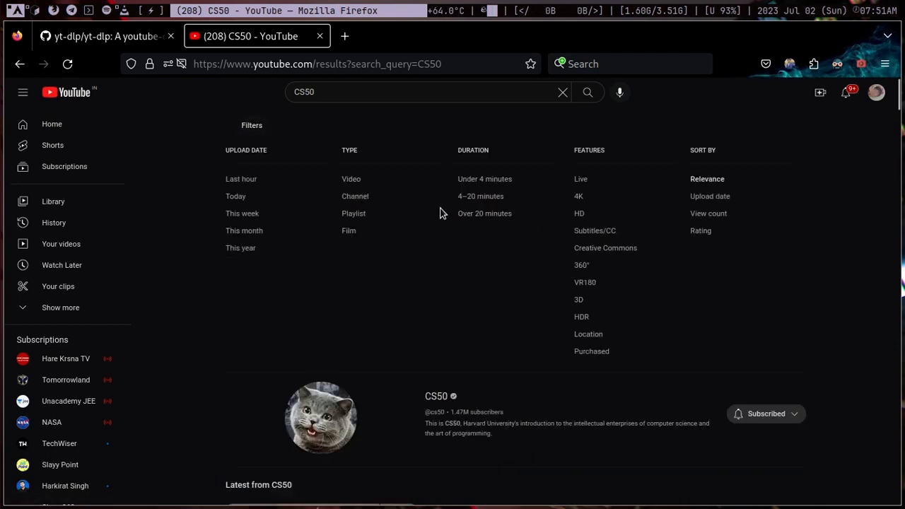
pyautogui.click(353, 212)
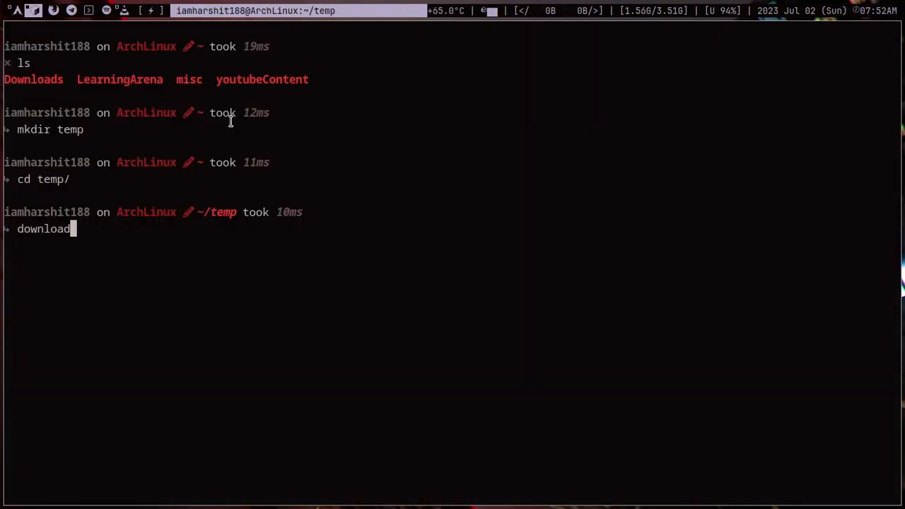
# Run downloadplaylist with the playlist URL in ~/temp, then cd into temp in another pane.
pyautogui.write('playlist')
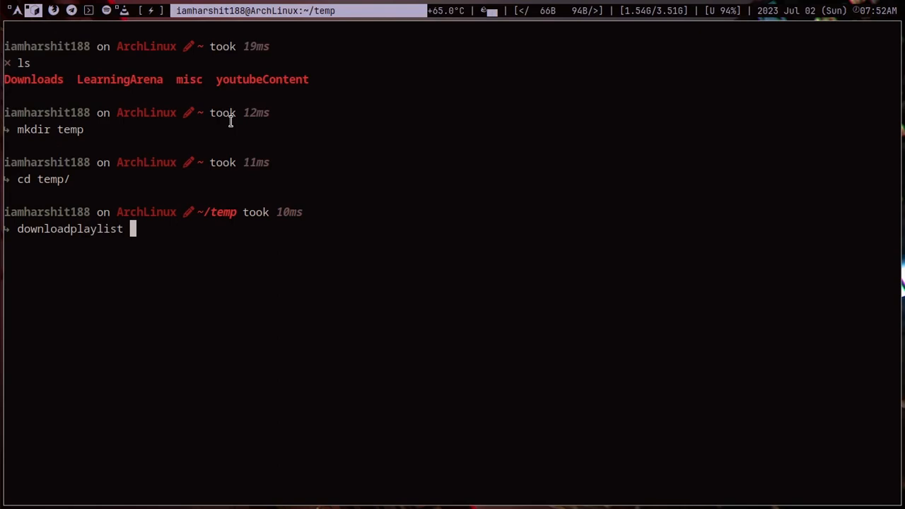
pyautogui.press('Return')
pyautogui.write('cd')
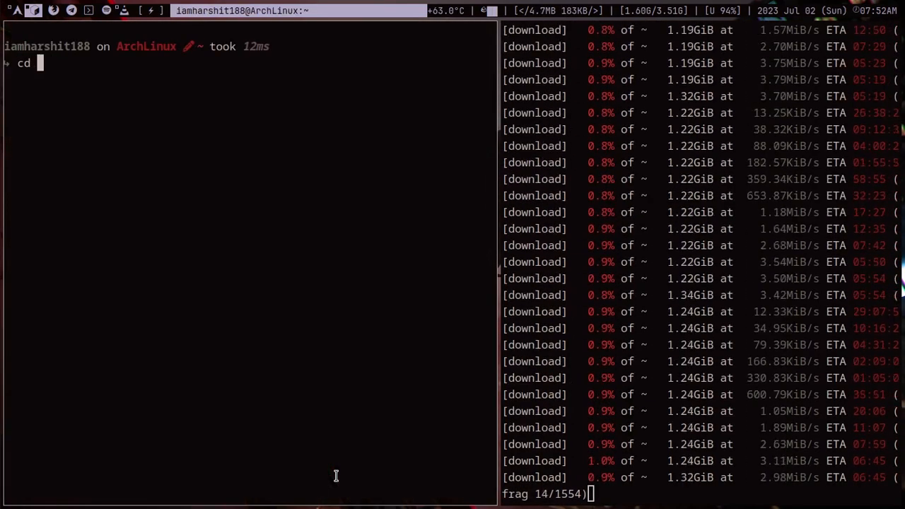
pyautogui.press('Return')
pyautogui.write('cd')
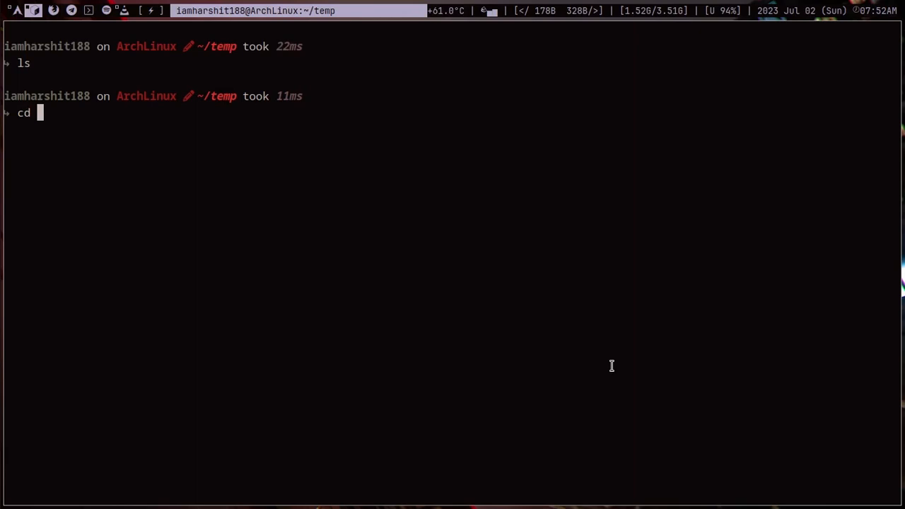
# Edit ytdownloader from ~/.local/ytvidsscripts in LunarVim and scroll through its download functions.
pyautogui.write('~/.local/')
pyautogui.write('lvi')
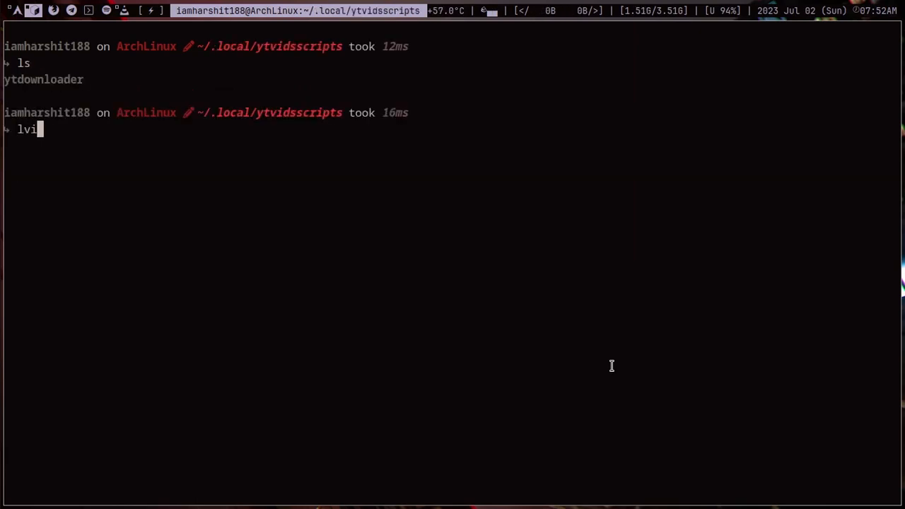
pyautogui.press('Return')
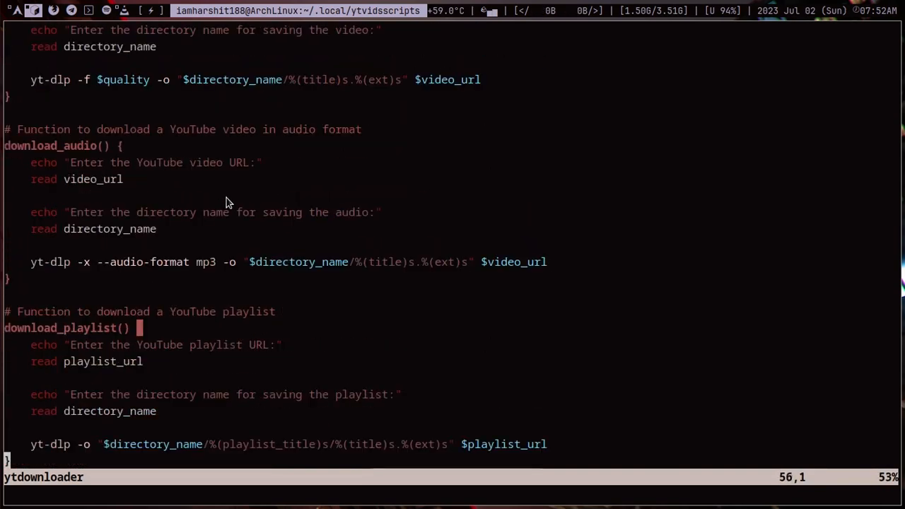
pyautogui.scroll(3)
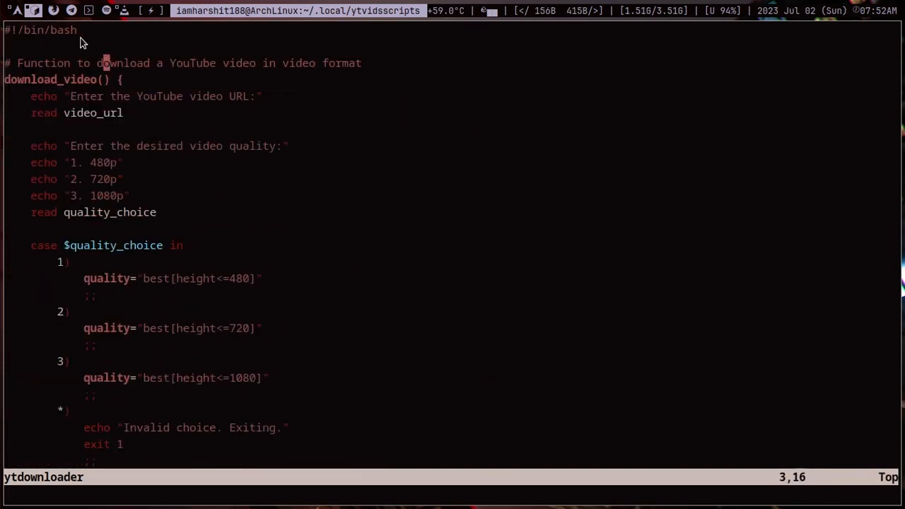
pyautogui.press('v')
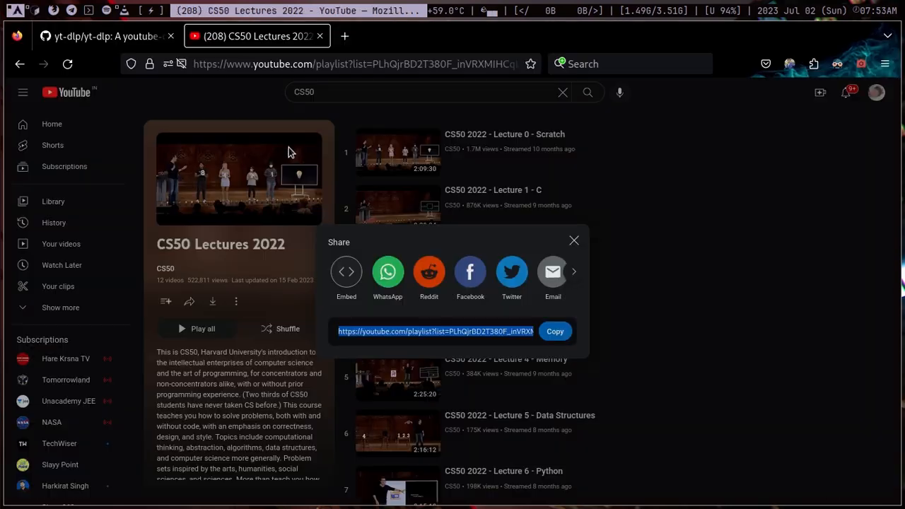
# Select the Bam Bam video's watch URL in the Firefox address bar to copy it.
pyautogui.write('video songs english')
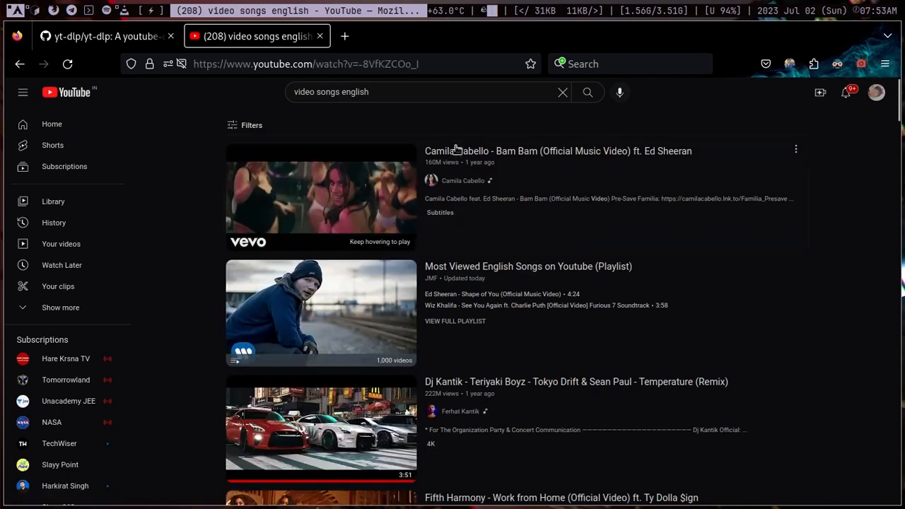
pyautogui.click(318, 63)
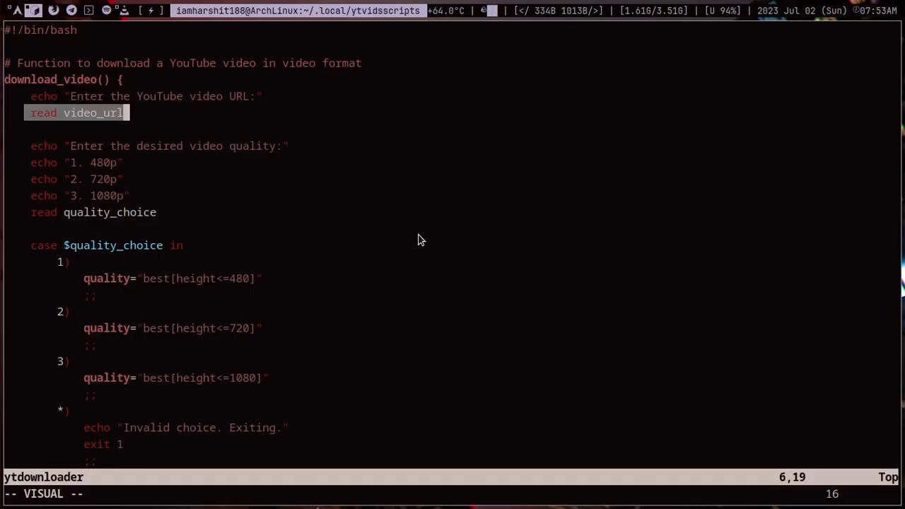
pyautogui.scroll(-3)
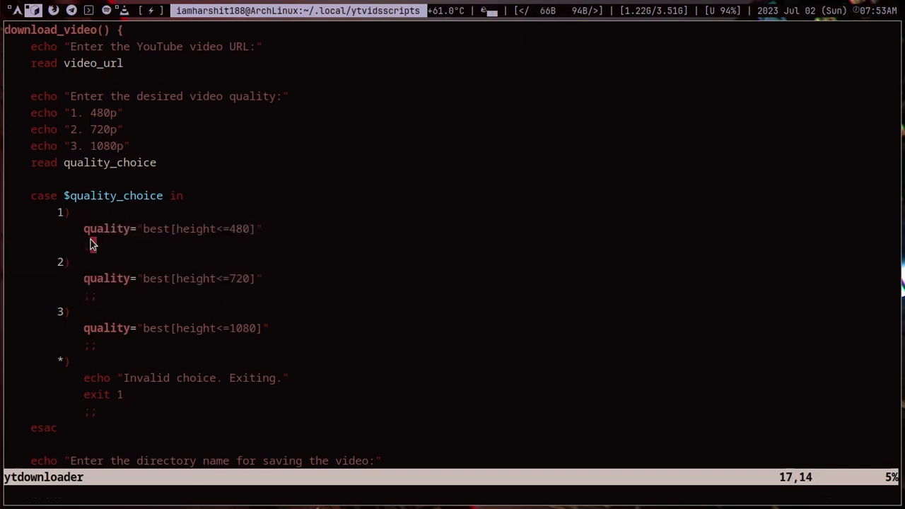
pyautogui.scroll(-3)
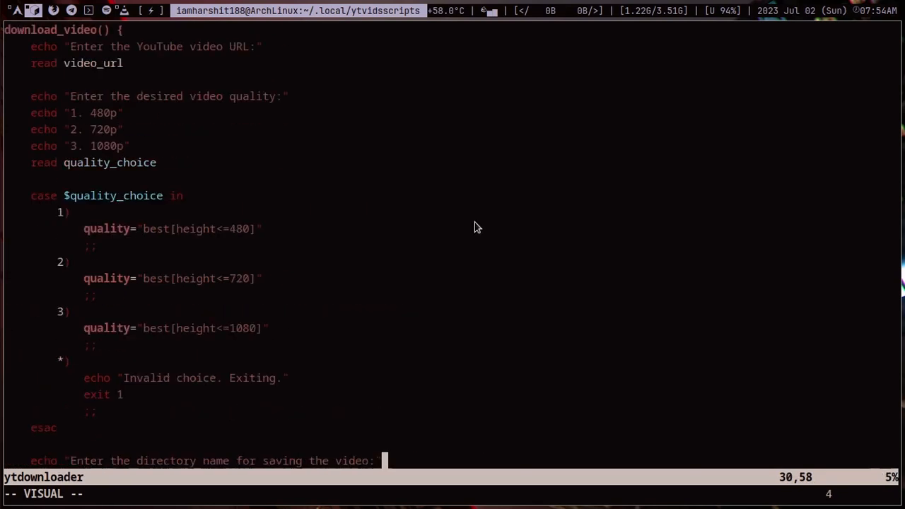
pyautogui.scroll(-3)
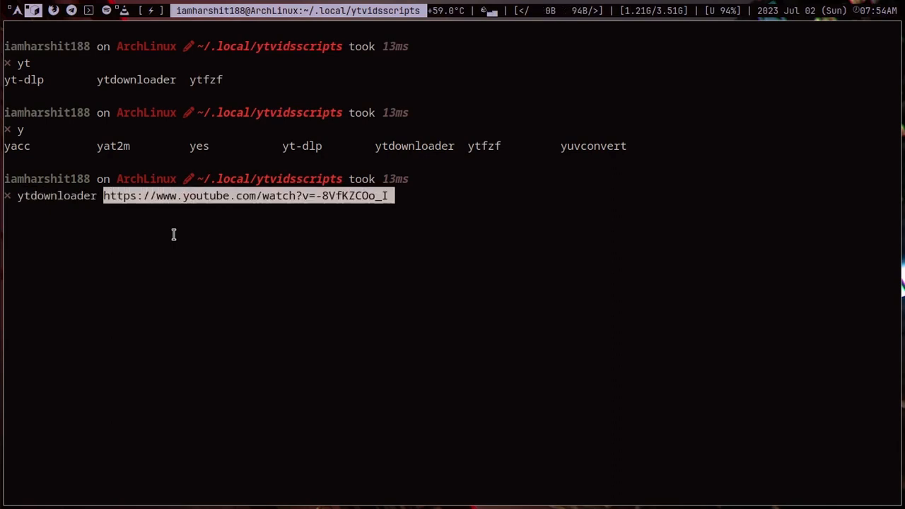
# Run ytdownloader on the Bam Bam URL, choose option 2 audio, folder 'Camela Cabilo bam bam'.
pyautogui.press('Return')
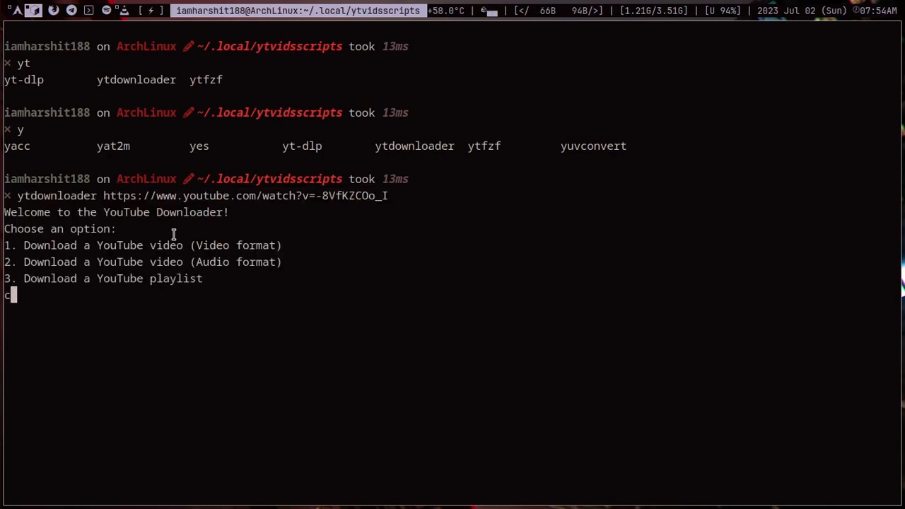
pyautogui.write('2')
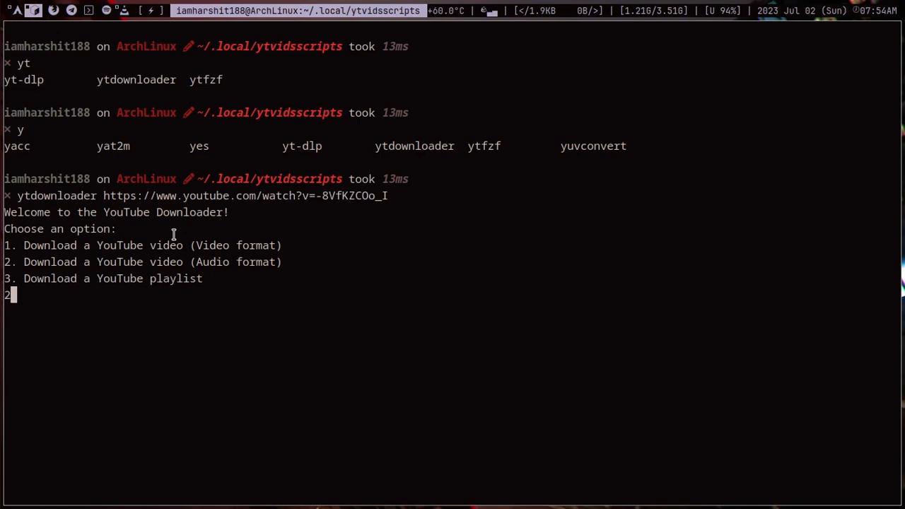
pyautogui.press('Return')
pyautogui.write('Camela')
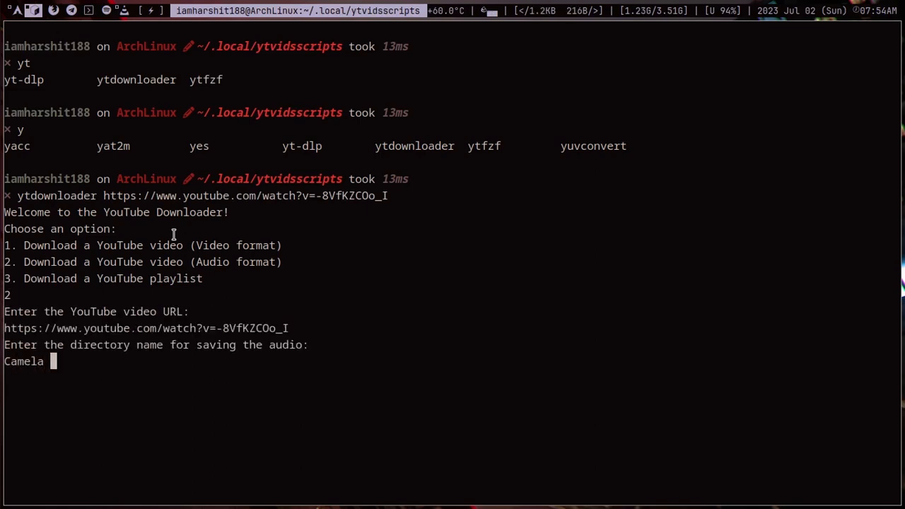
pyautogui.write('Cabilo bam bam')
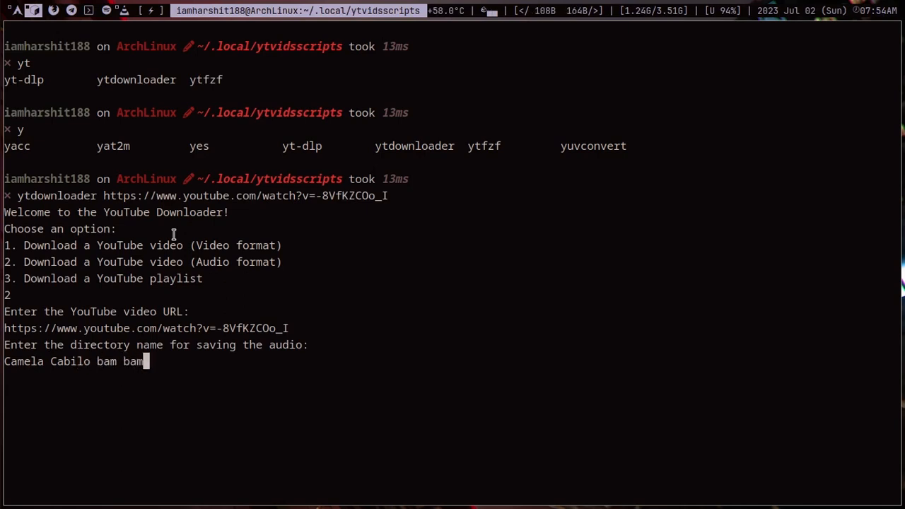
pyautogui.press('Return')
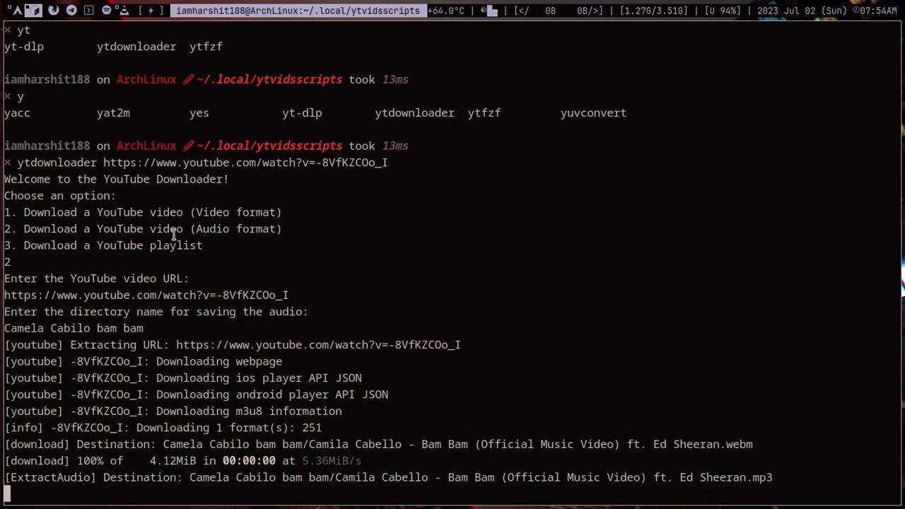
pyautogui.moveTo(596, 388)
pyautogui.write('c')
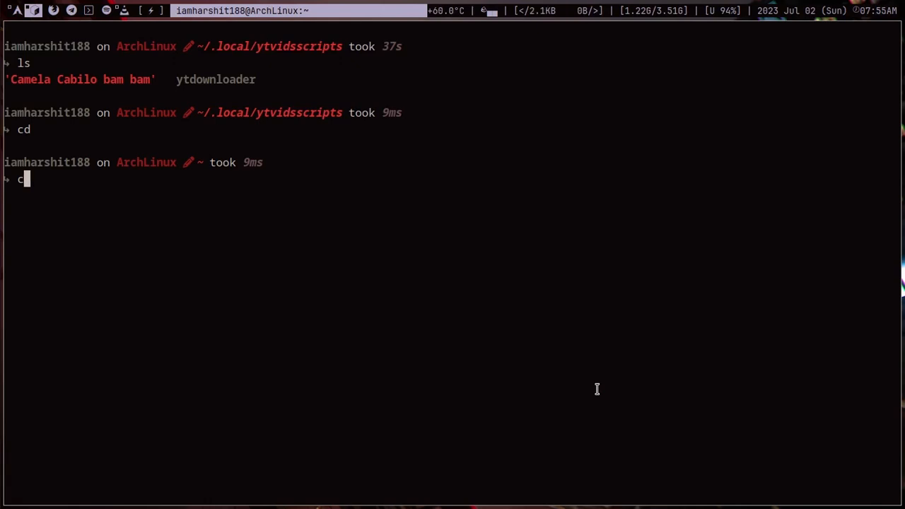
# List the song folder to confirm the Bam Bam mp3, go back up and print ~/.bash_history.
pyautogui.press('Return')
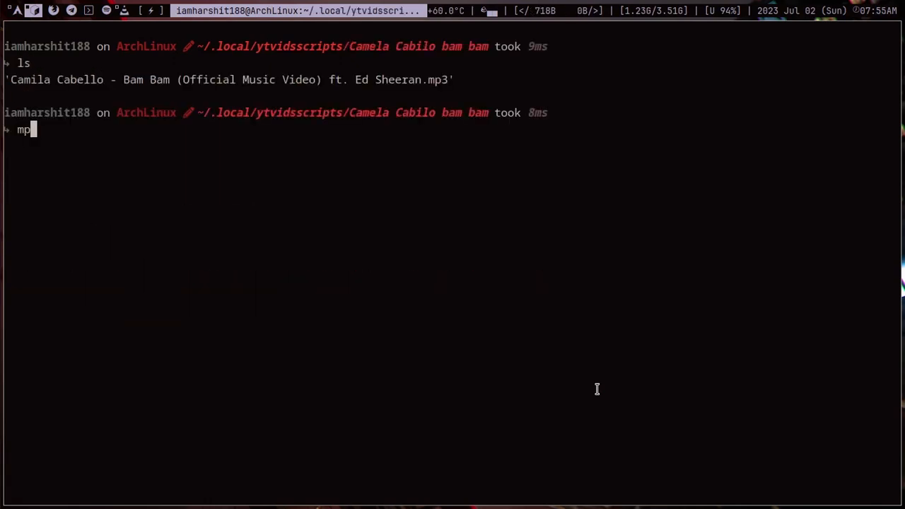
pyautogui.press('Return')
pyautogui.write('cat ~/.bash_history')
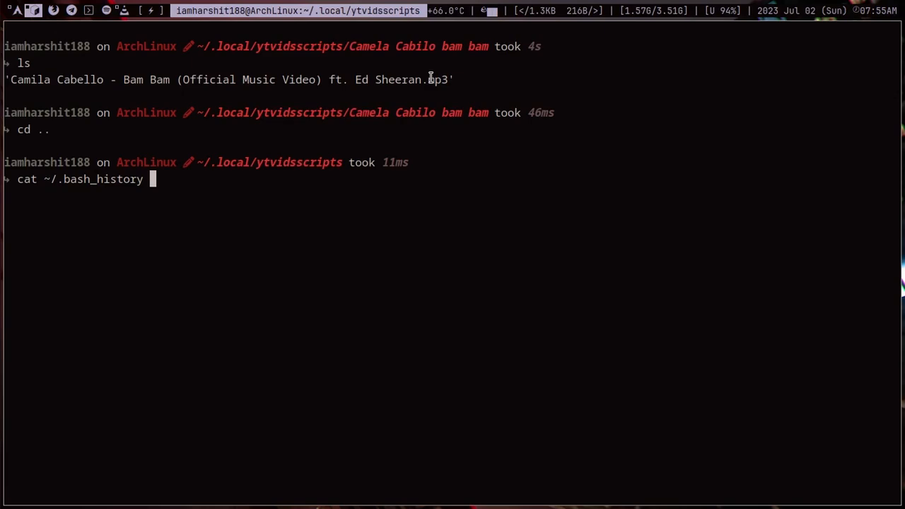
pyautogui.press('Return')
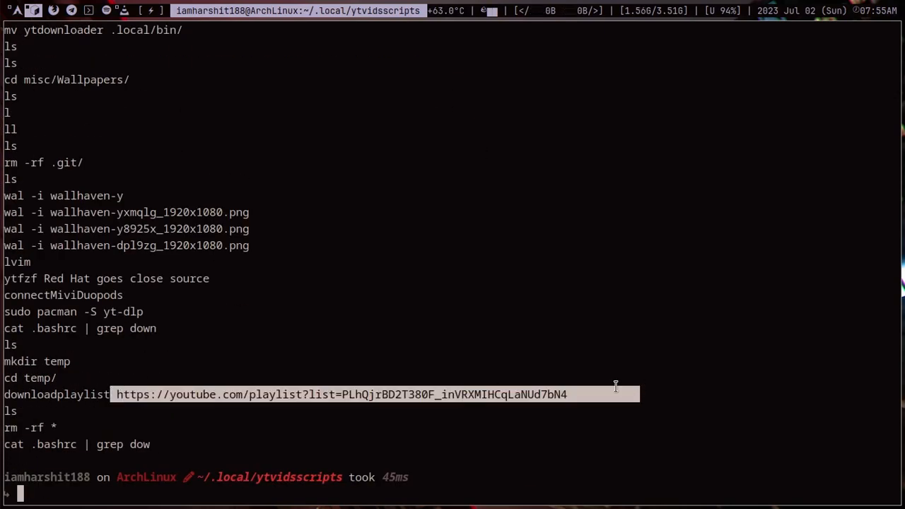
pyautogui.press('Return')
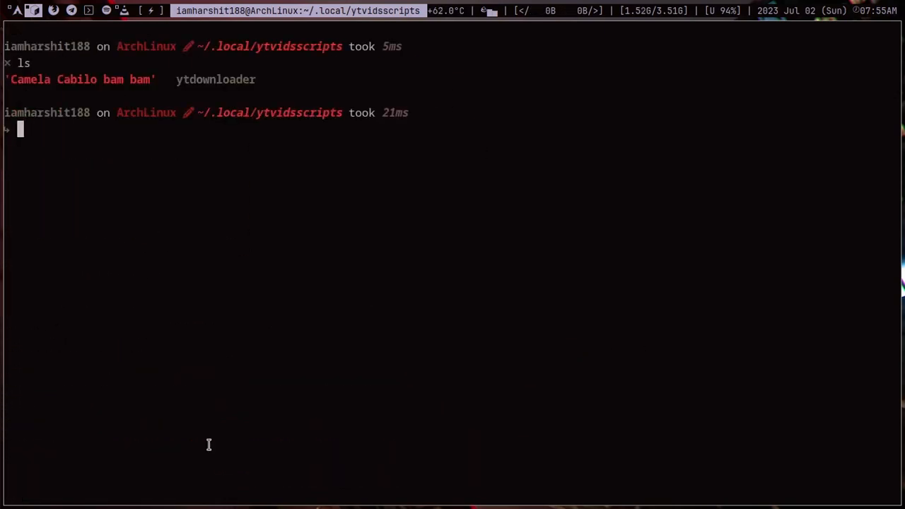
# Run ytdownloader with the CS50 playlist URL into a CS5000 folder, then stop it with Ctrl+C.
pyautogui.write('ytdownloader')
pyautogui.write('3')
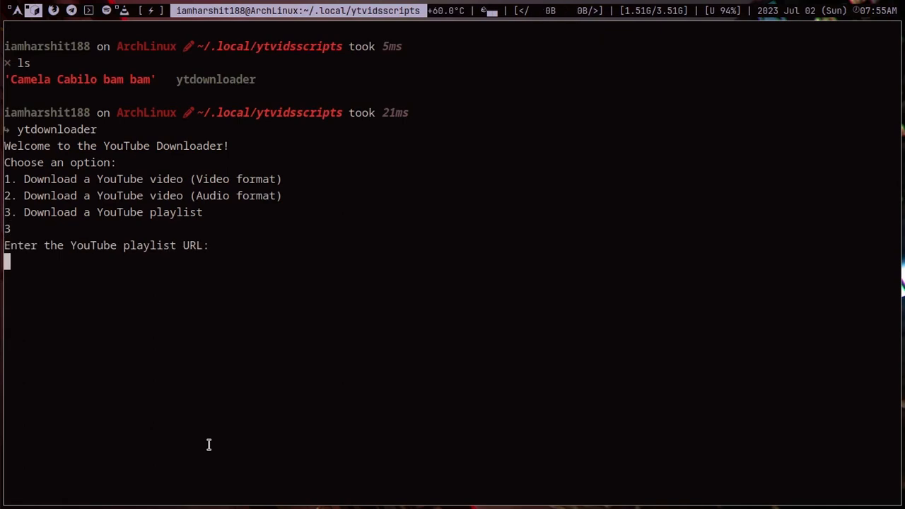
pyautogui.write('https://youtube.com/playlist?list=PLhQjrBD2T380F_inVRXMIHCqLaNUd7bN4')
pyautogui.write('CS5000')
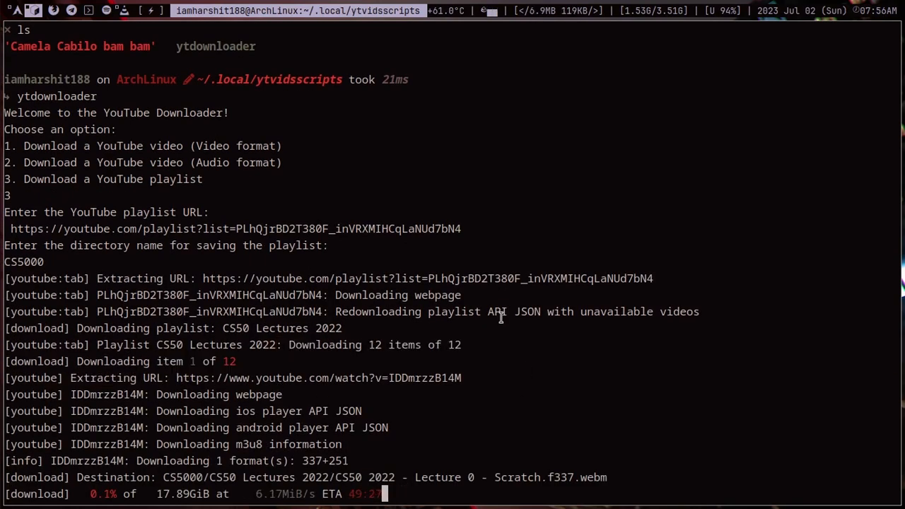
pyautogui.press('ctrl+c')
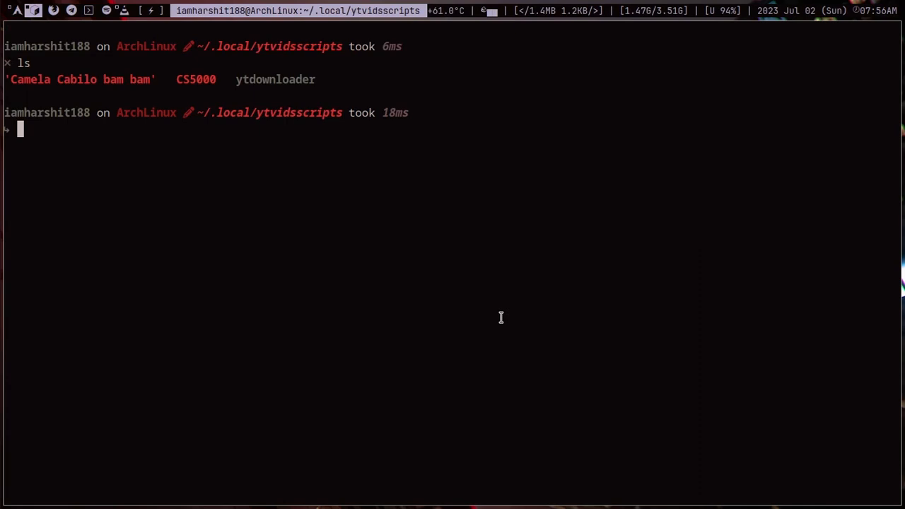
# Run man yt-dlp and scroll down through its options.
pyautogui.write('man y')
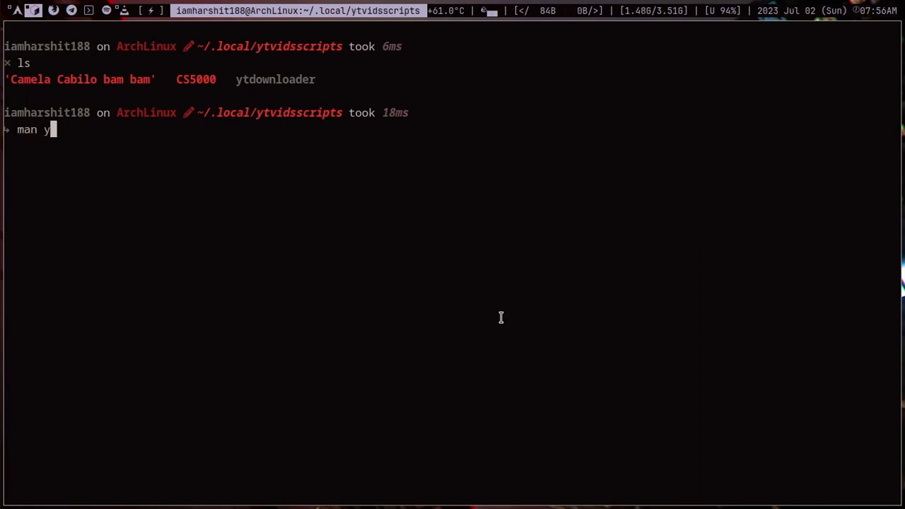
pyautogui.write('tdownloa')
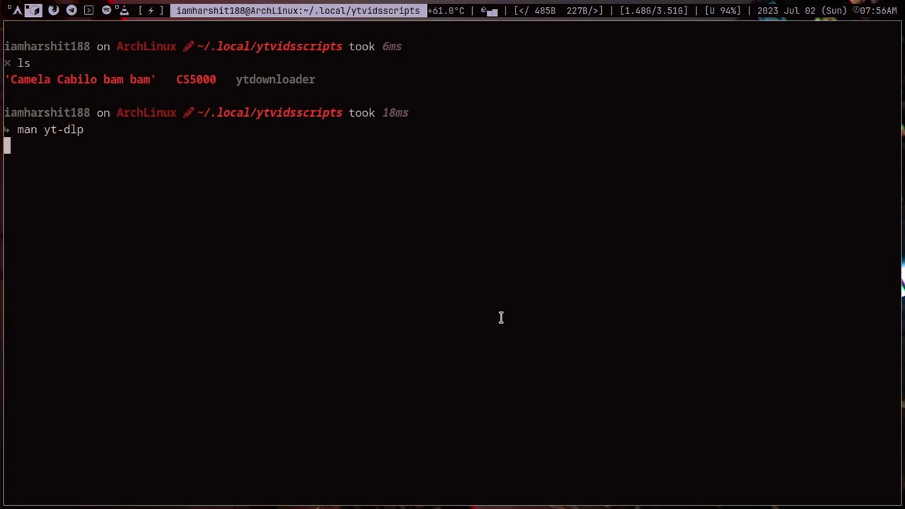
pyautogui.press('Return')
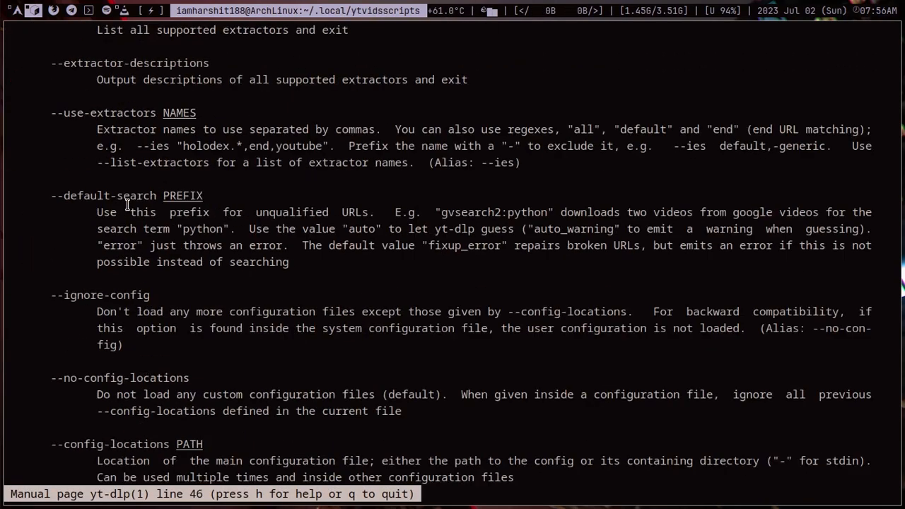
pyautogui.scroll(-3)
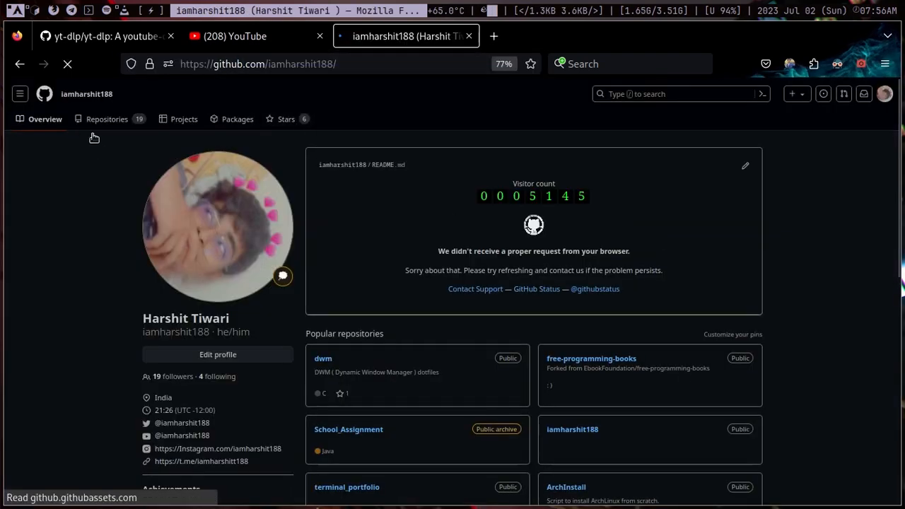
pyautogui.scroll(-3)
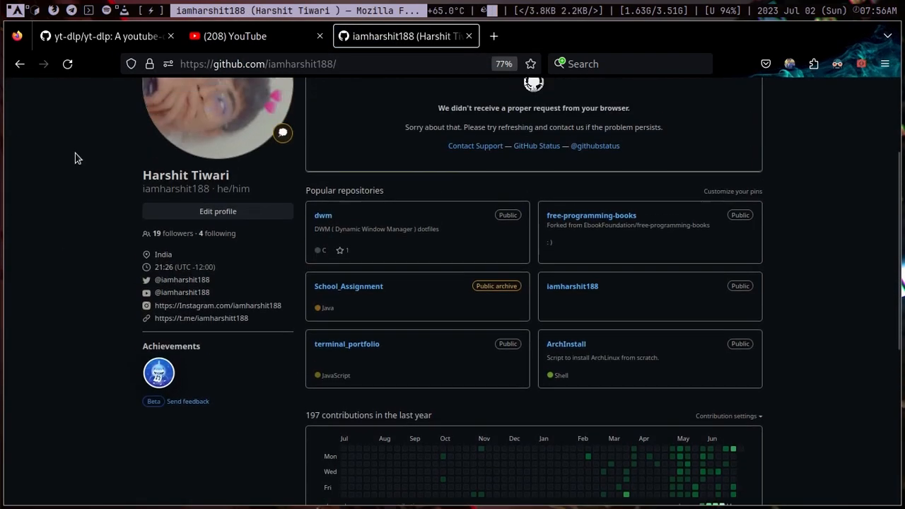